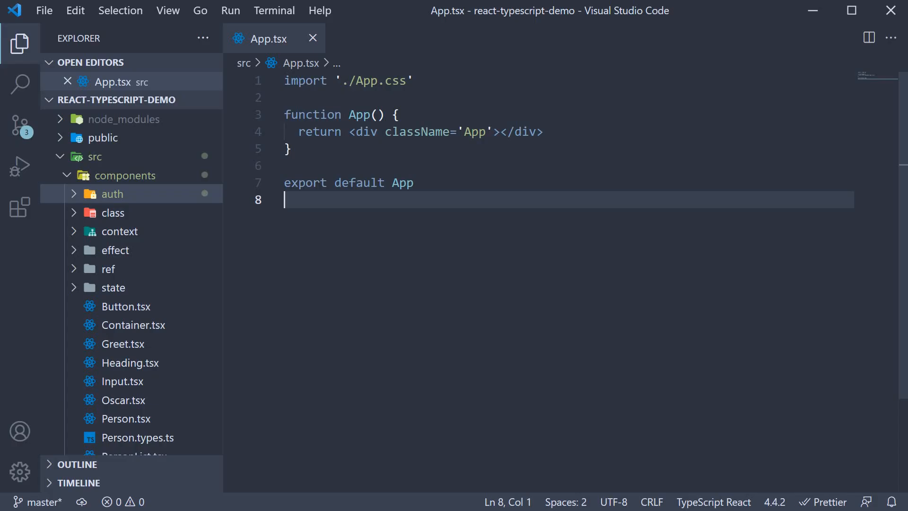
pyautogui.moveTo(438, 408)
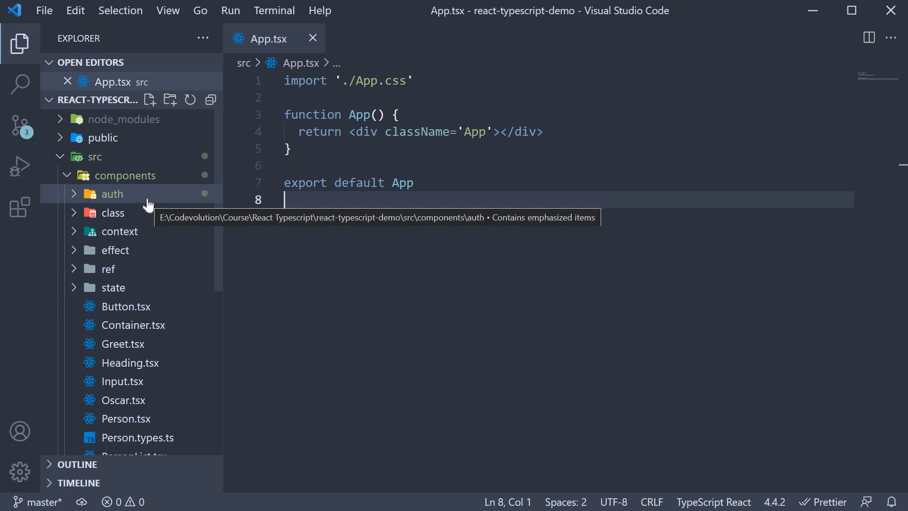
# Expand the auth folder and bring up Login.tsx, Profile.tsx and Private.tsx with Private active
pyautogui.click(111, 193)
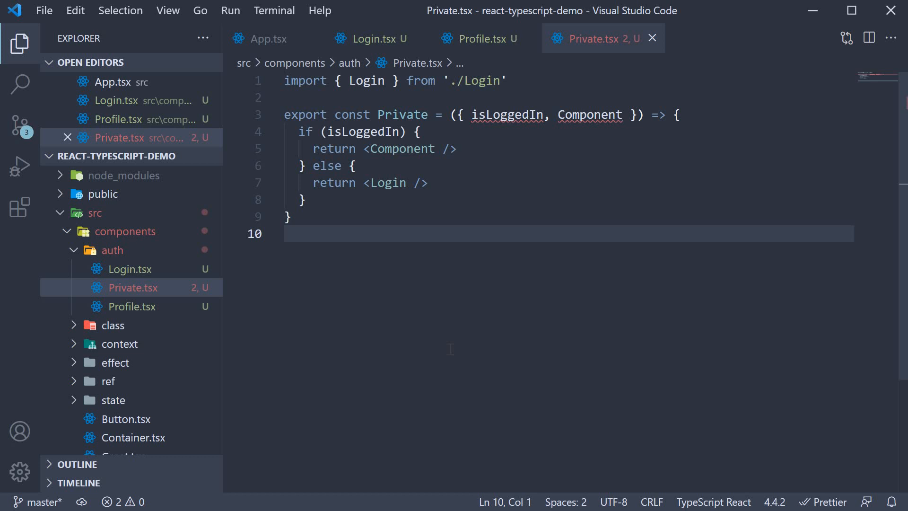
pyautogui.click(285, 234)
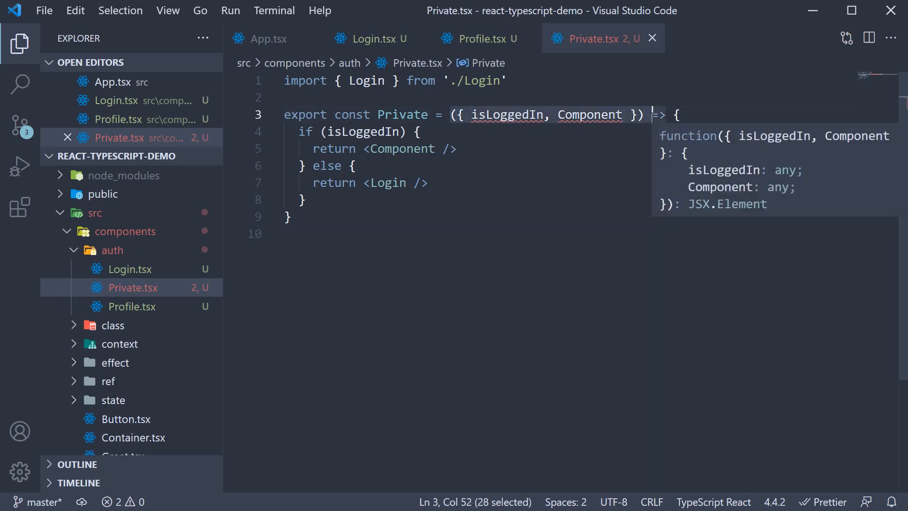
pyautogui.doubleClick(507, 114)
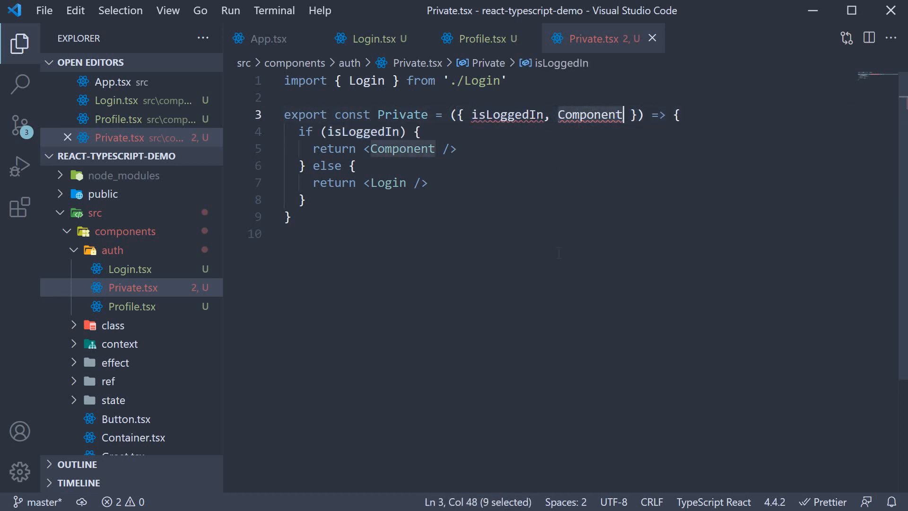
pyautogui.doubleClick(590, 115)
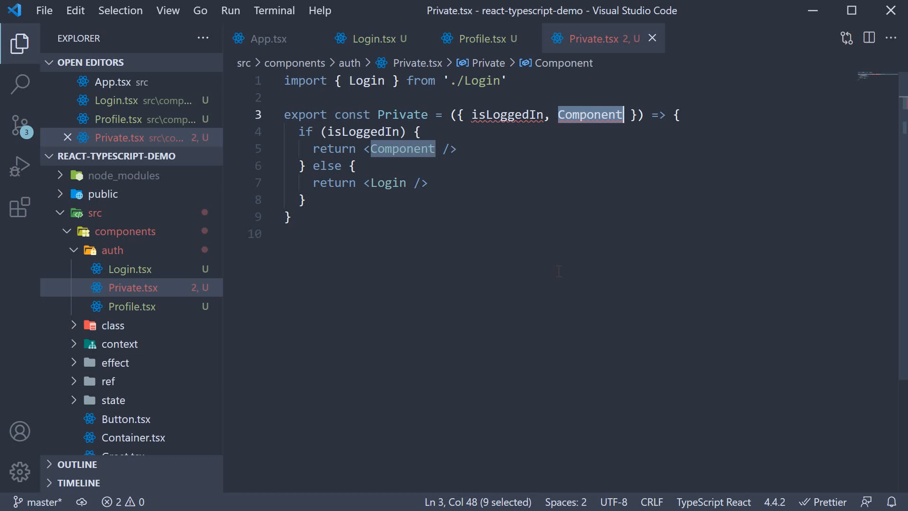
pyautogui.click(324, 132)
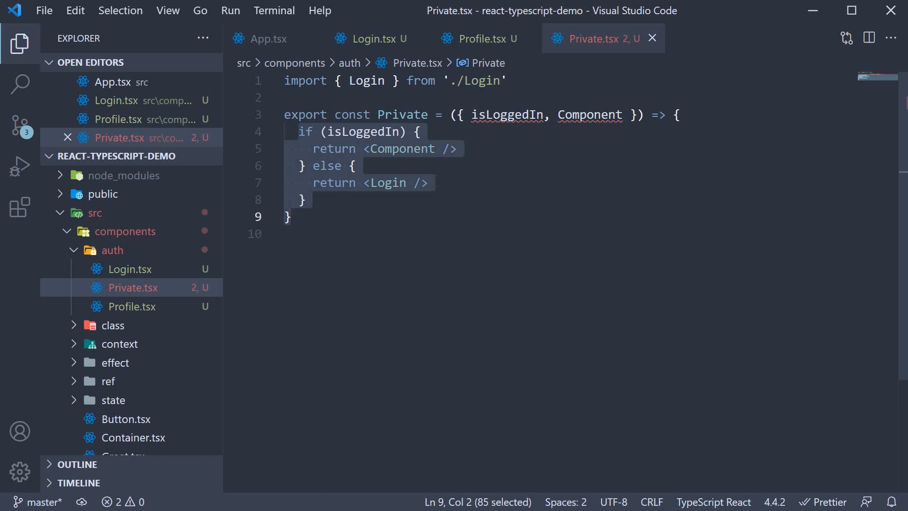
pyautogui.click(292, 216)
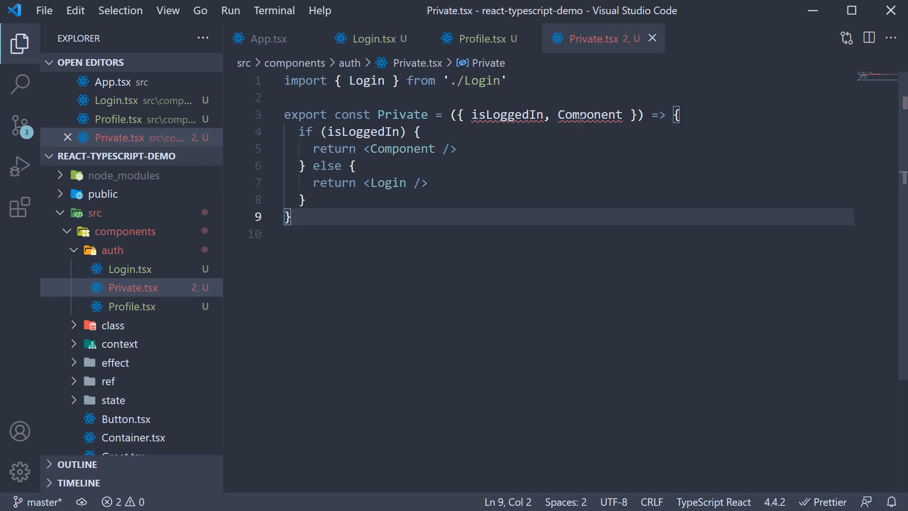
pyautogui.doubleClick(589, 115)
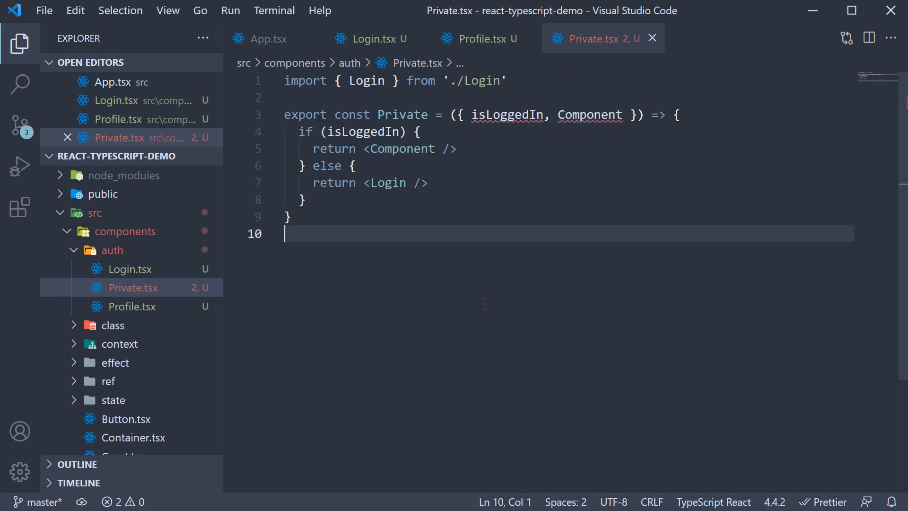
# Hide the Explorer, review Login.tsx and Profile.tsx, then return to Private.tsx at the Login import line
pyautogui.click(19, 45)
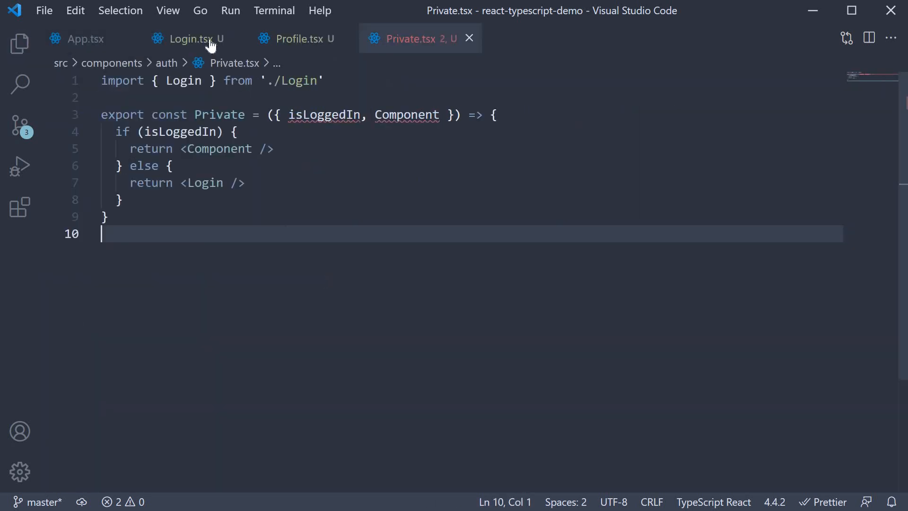
pyautogui.click(186, 38)
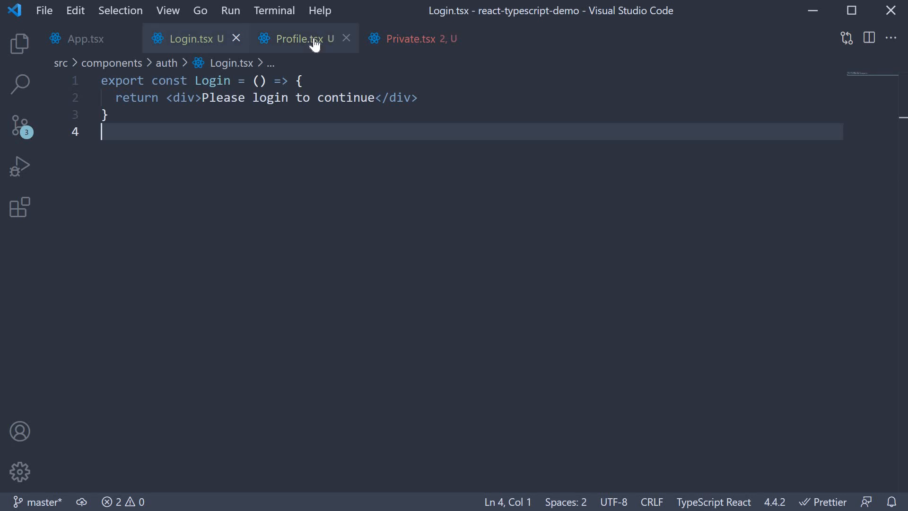
pyautogui.click(296, 37)
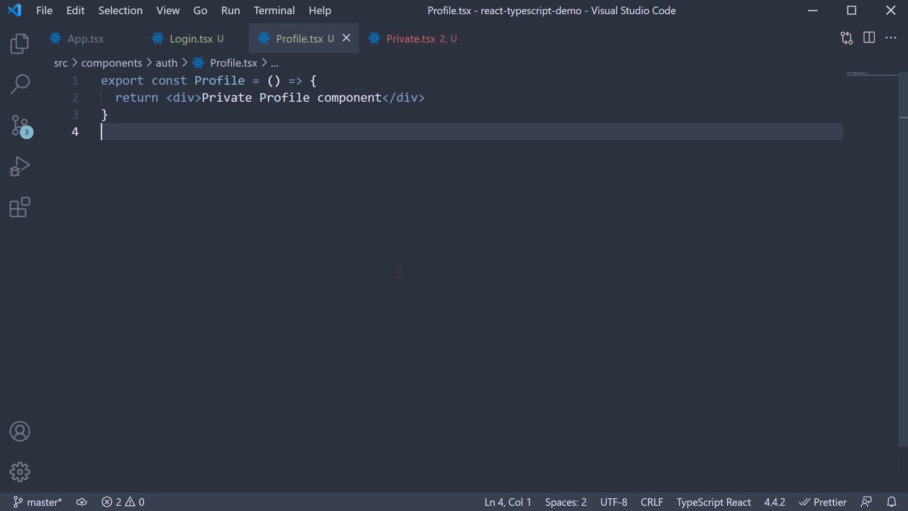
pyautogui.click(409, 38)
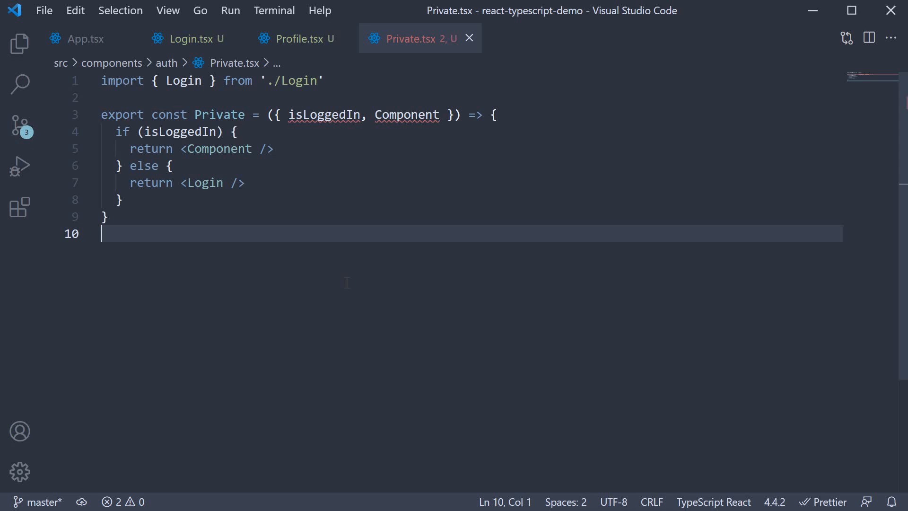
pyautogui.doubleClick(324, 114)
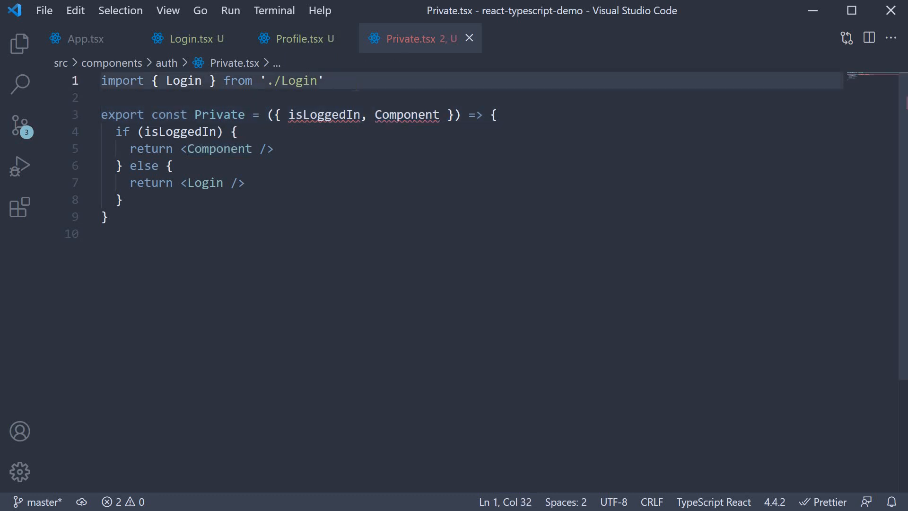
# Declare `type PrivateProps = {` with `isLoggedIn: boolean` above the Private component
pyautogui.write('type P')
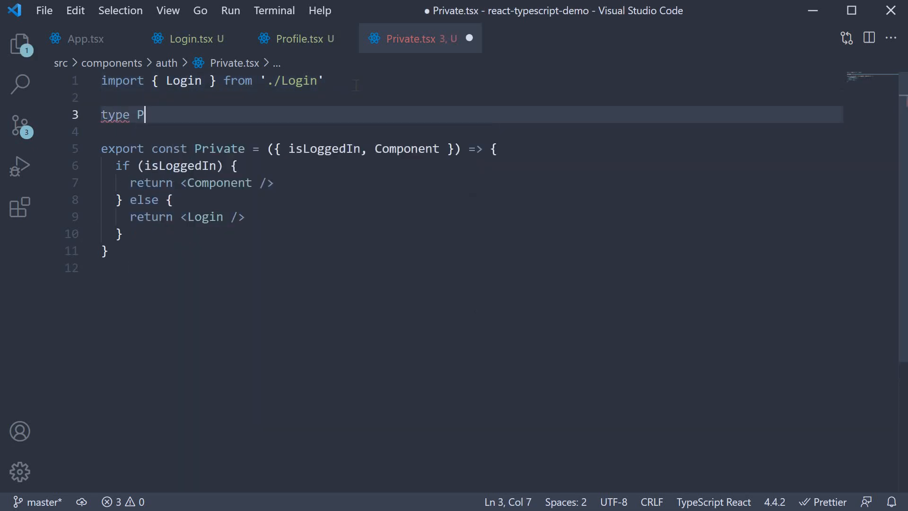
pyautogui.write('rivateProps =')
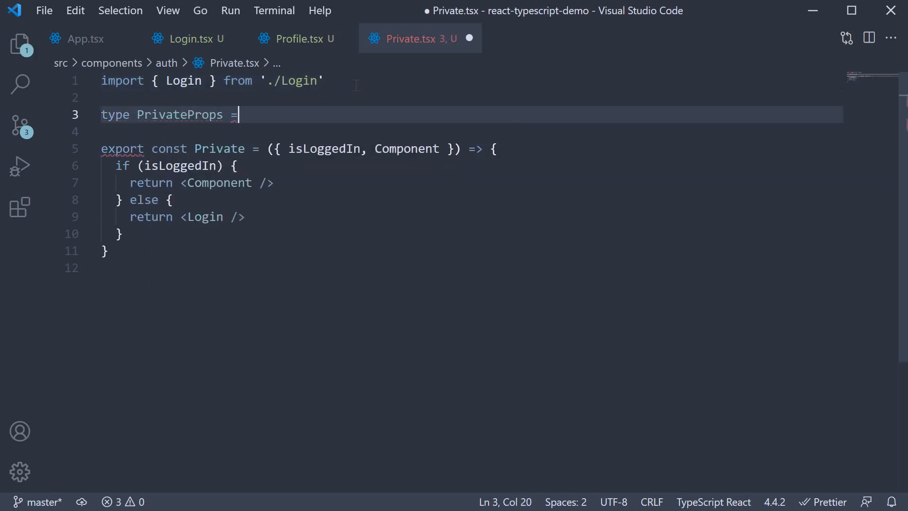
pyautogui.write('{')
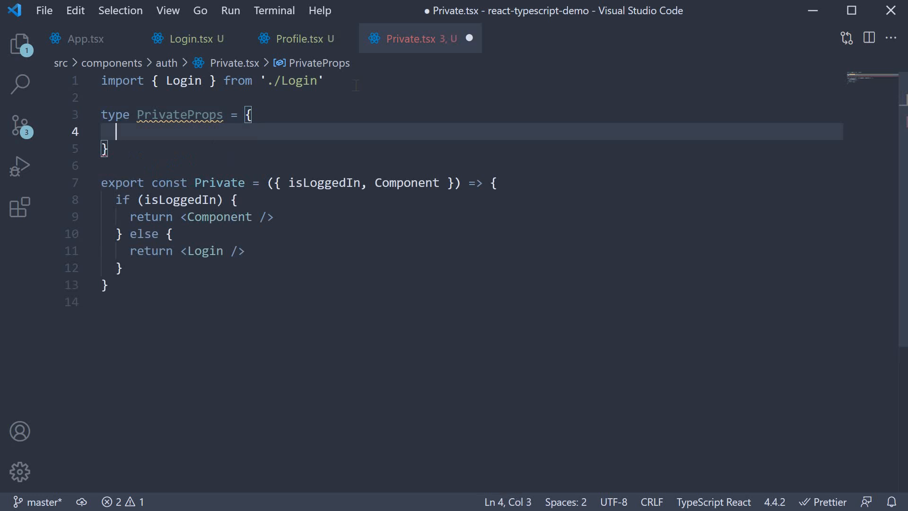
pyautogui.write('isLogge')
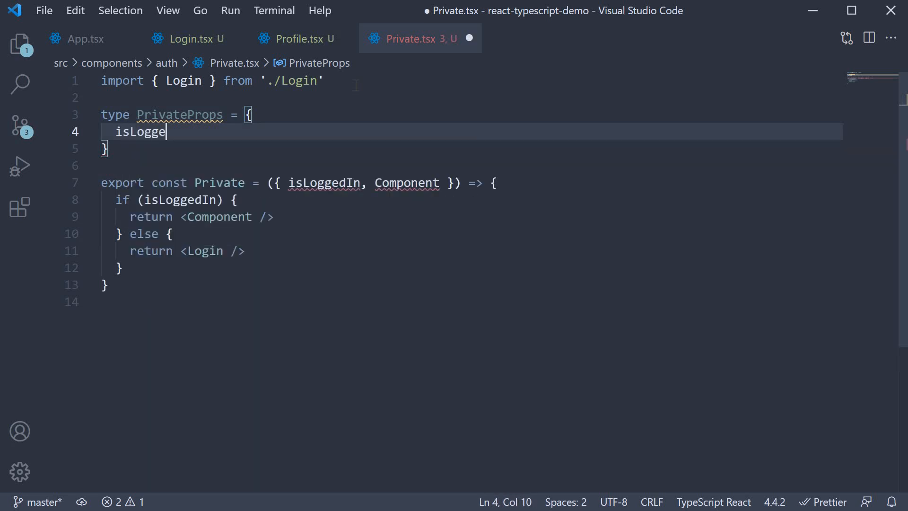
pyautogui.write('dIn:')
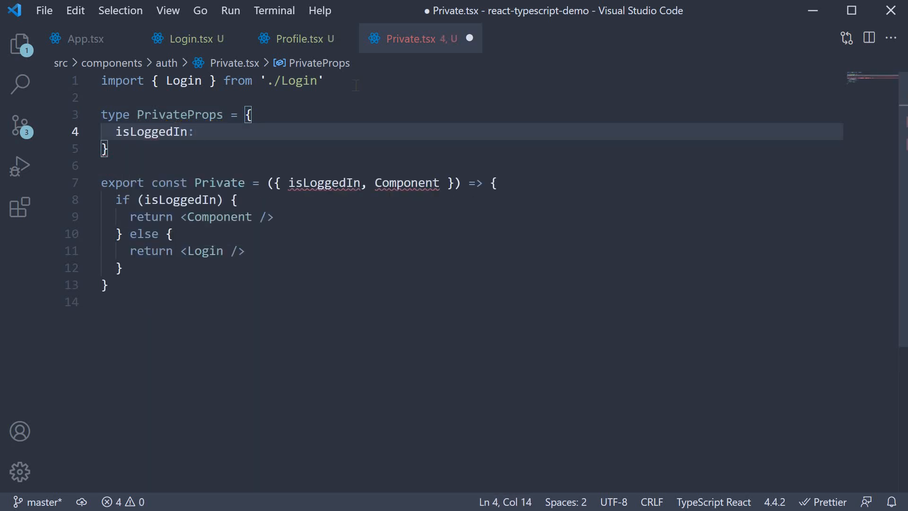
pyautogui.write('boolean')
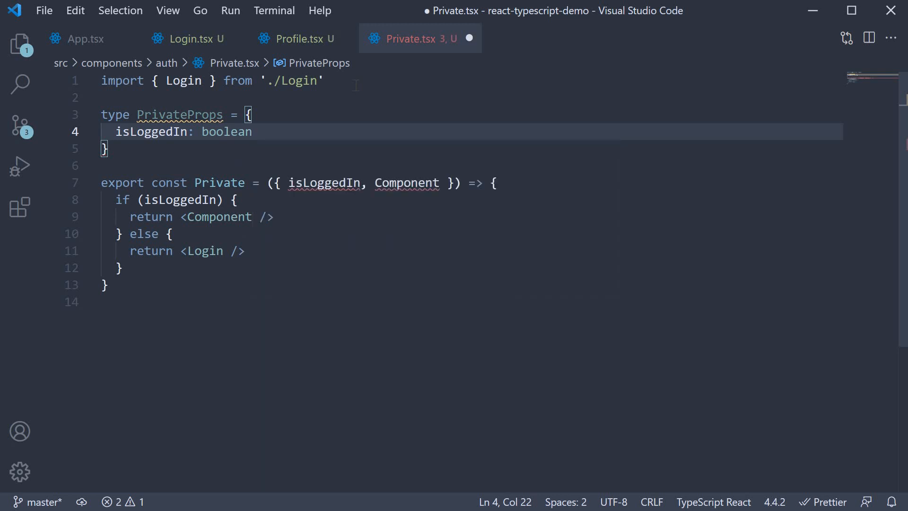
# Add `Component: React.ComponentType` to PrivateProps, importing React from 'react'
pyautogui.write('Co')
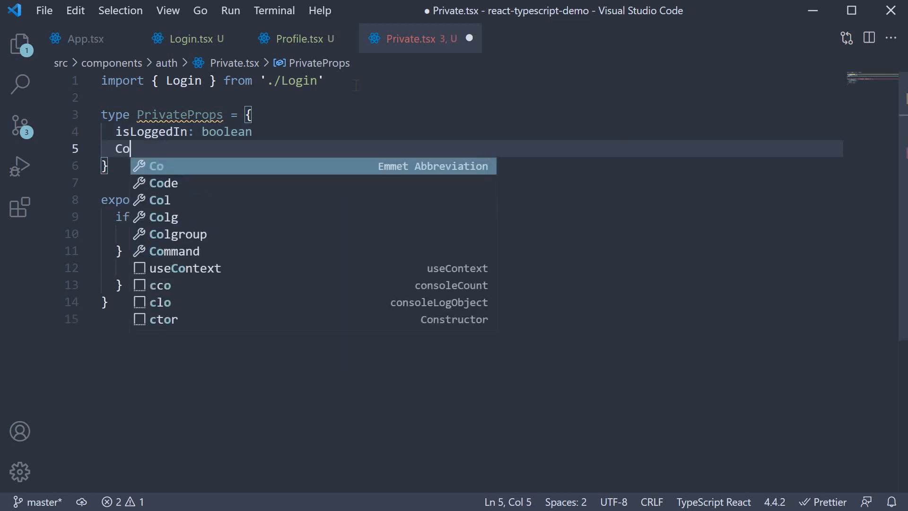
pyautogui.write('mponent:')
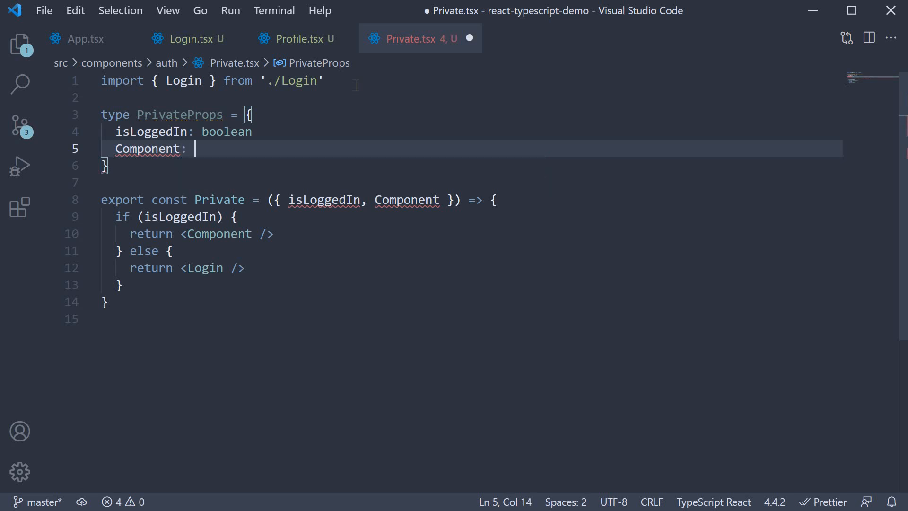
pyautogui.write('React.ComponentType')
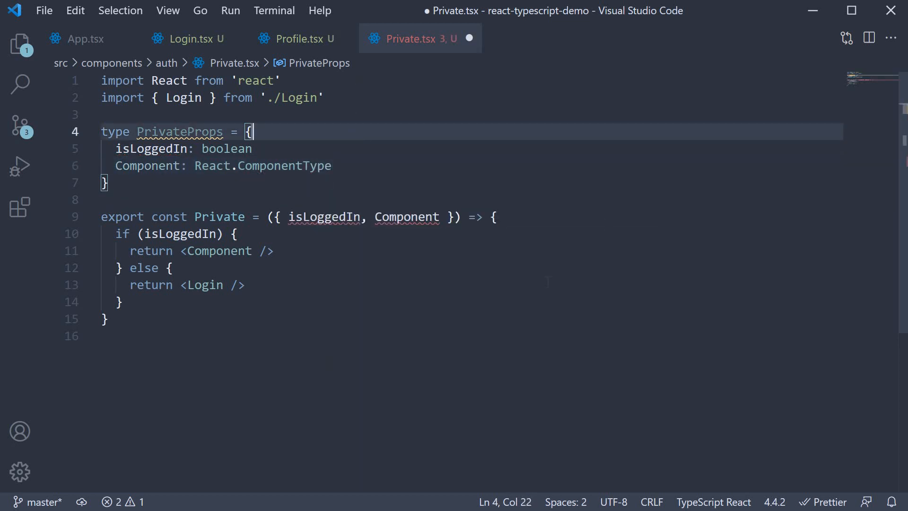
# Annotate Private's destructured props as PrivateProps and save, clearing the errors
pyautogui.click(458, 216)
pyautogui.write(': ')
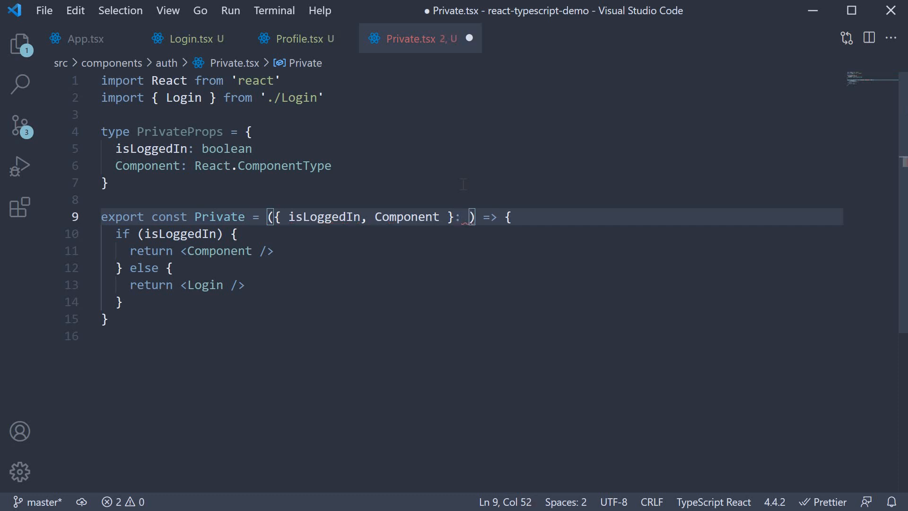
pyautogui.write('PrivateProps')
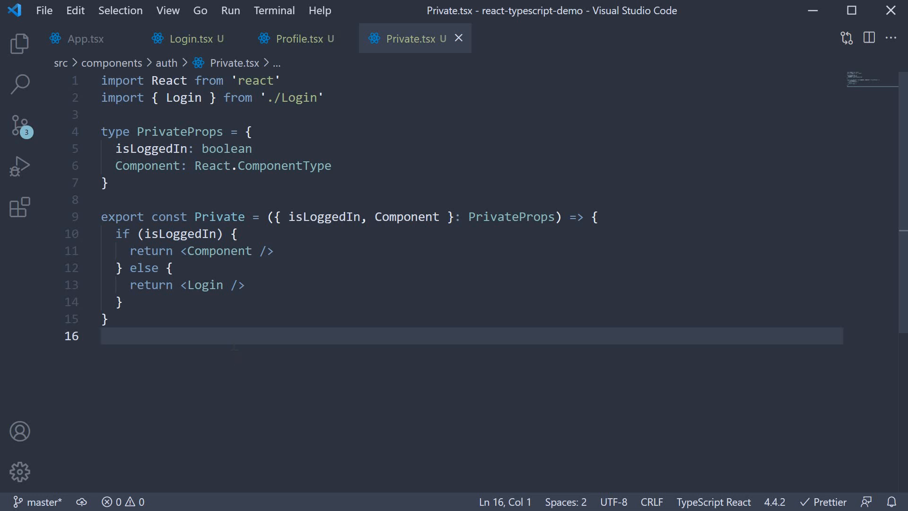
# In Profile.tsx, define ProfileProps with a string name and destructure `{ name }: ProfileProps` in the parameters
pyautogui.click(295, 38)
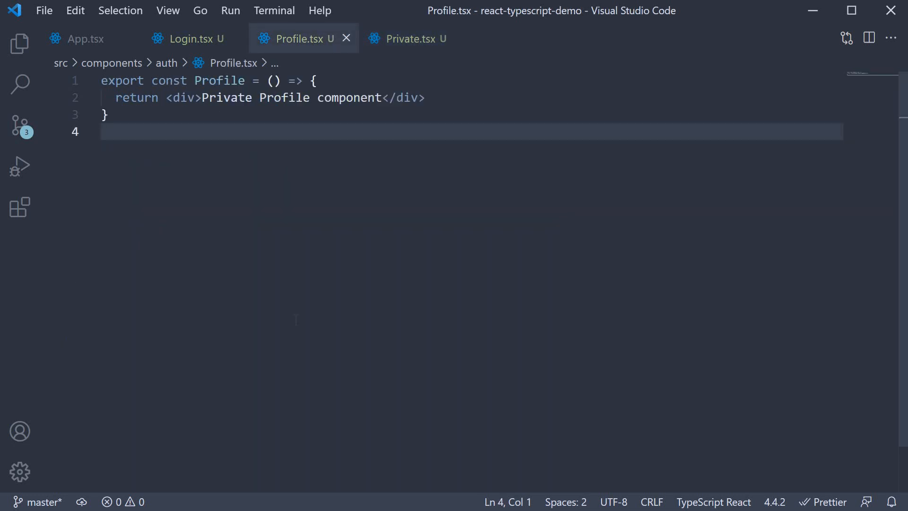
pyautogui.moveTo(287, 322)
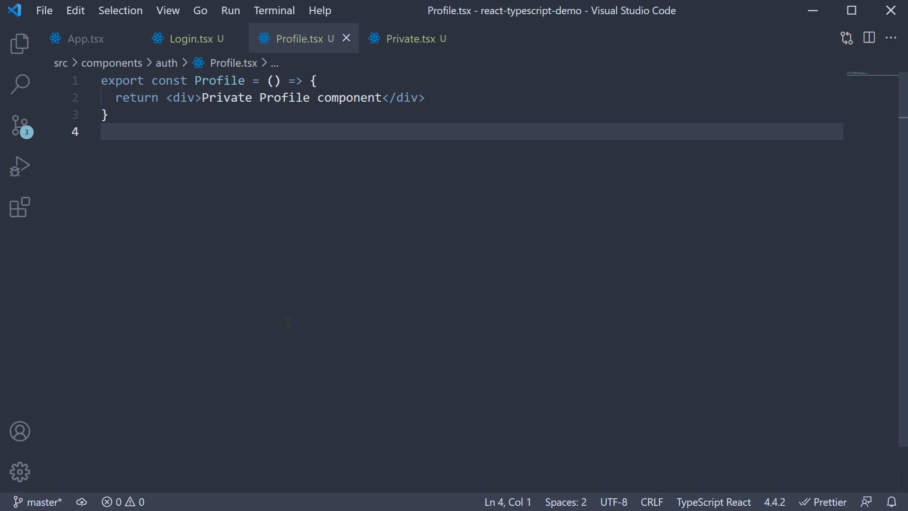
pyautogui.click(274, 80)
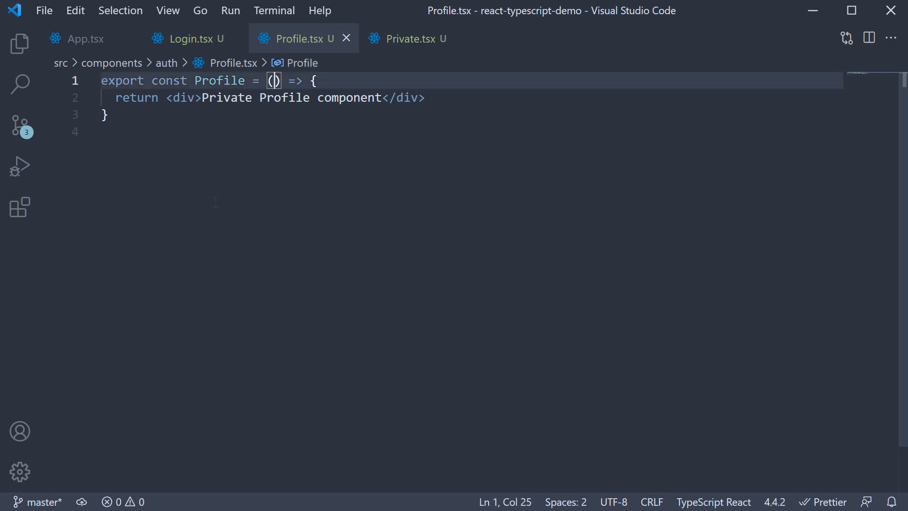
pyautogui.write('type Po')
pyautogui.write('name: string')
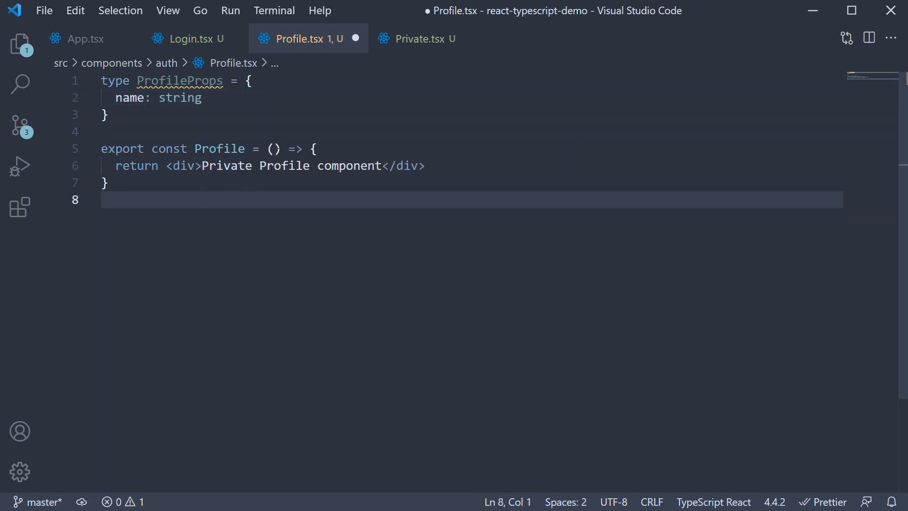
pyautogui.write('{}')
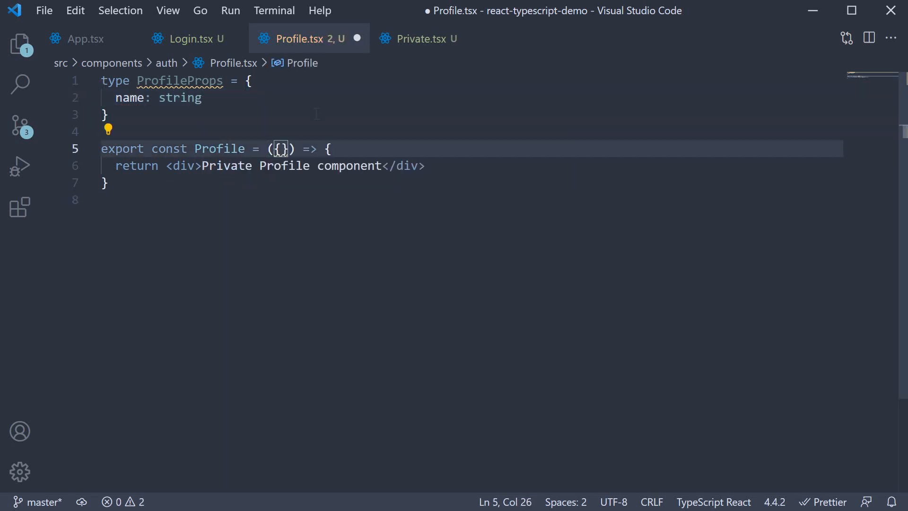
pyautogui.write('n =ame')
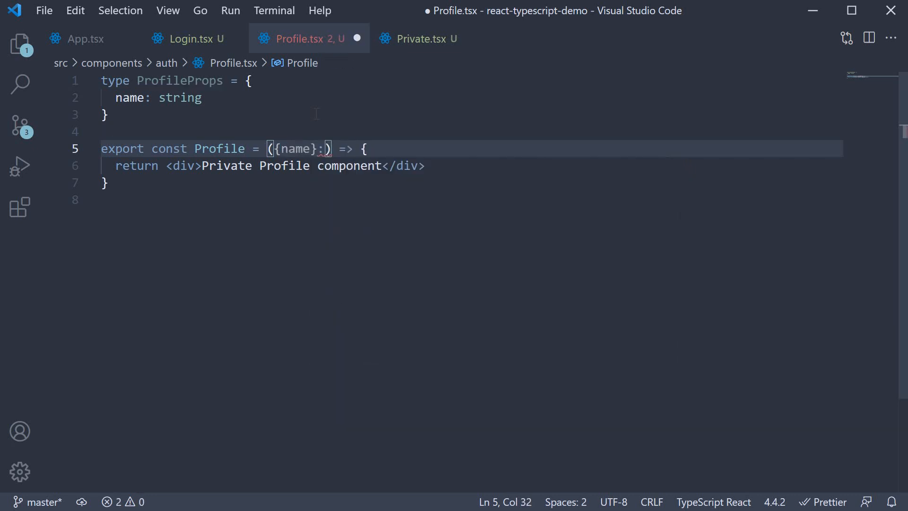
pyautogui.write('ProfileProps')
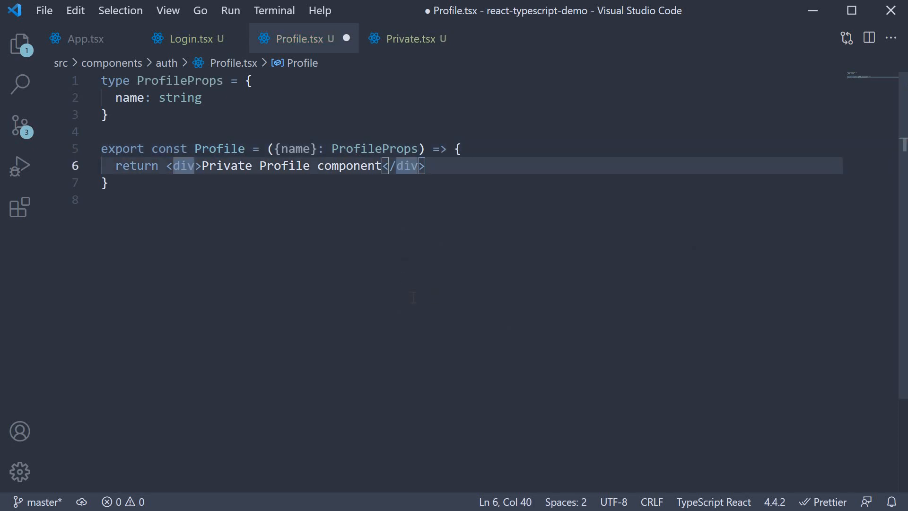
# Append '. Name is {name}' to Profile's div text and save the file
pyautogui.write('. Name is')
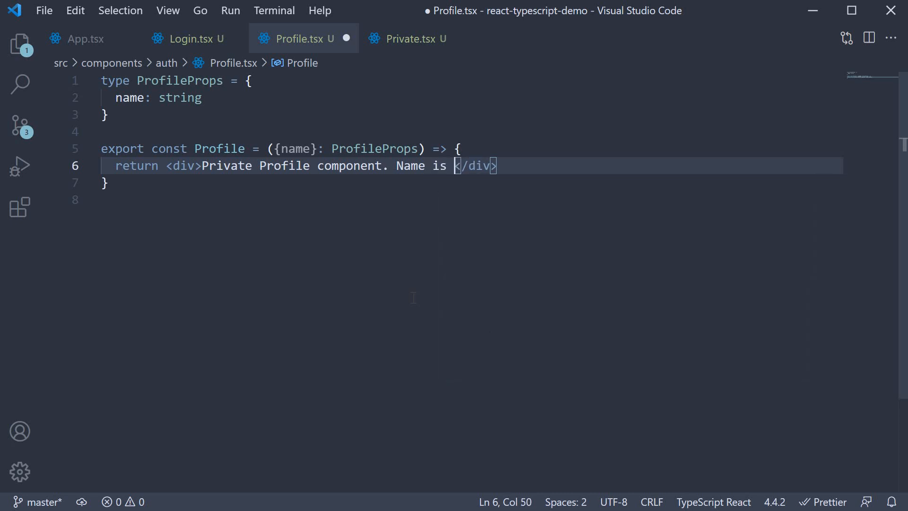
pyautogui.write('{name')
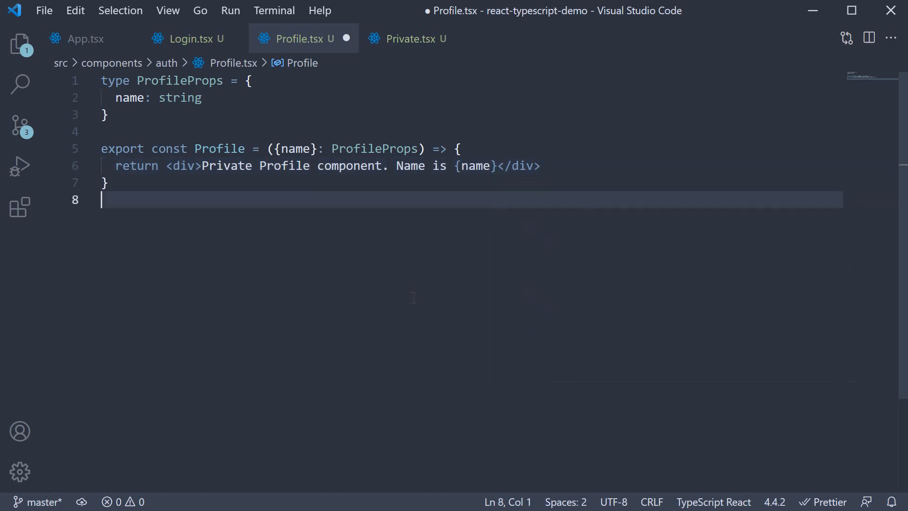
pyautogui.press('ctrl+s')
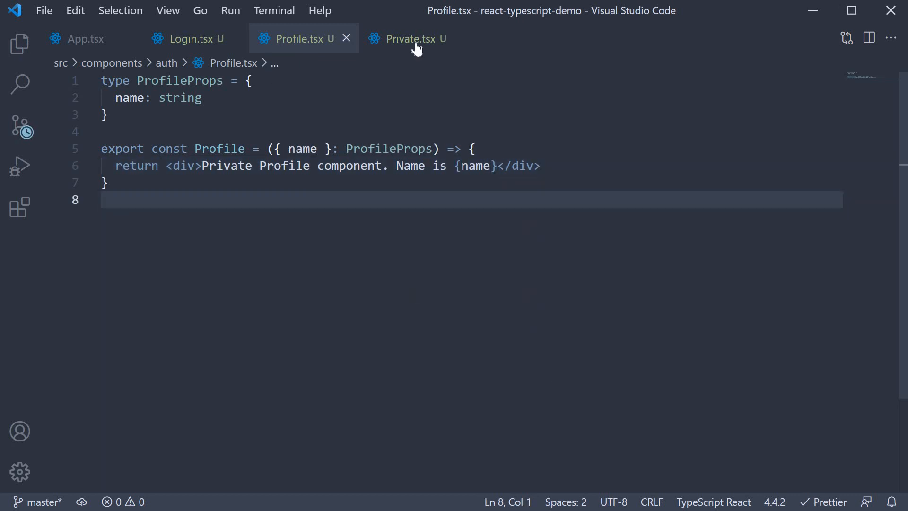
# In Private.tsx, pass name='Vishwas' to the rendered Component and save
pyautogui.click(407, 38)
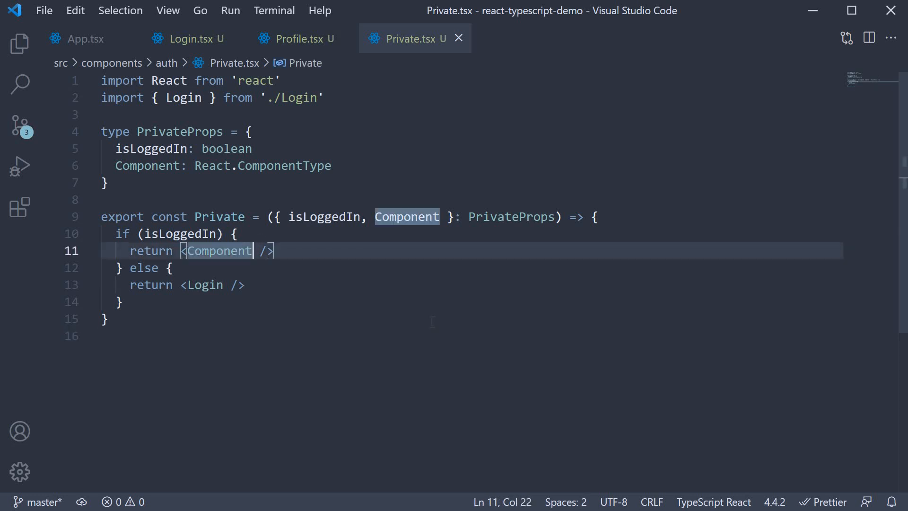
pyautogui.write("name='Vis")
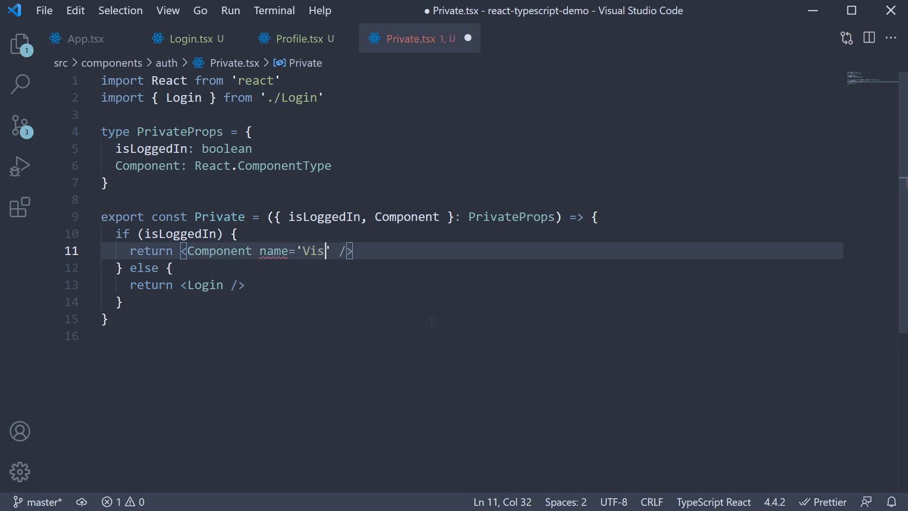
pyautogui.write('hwas')
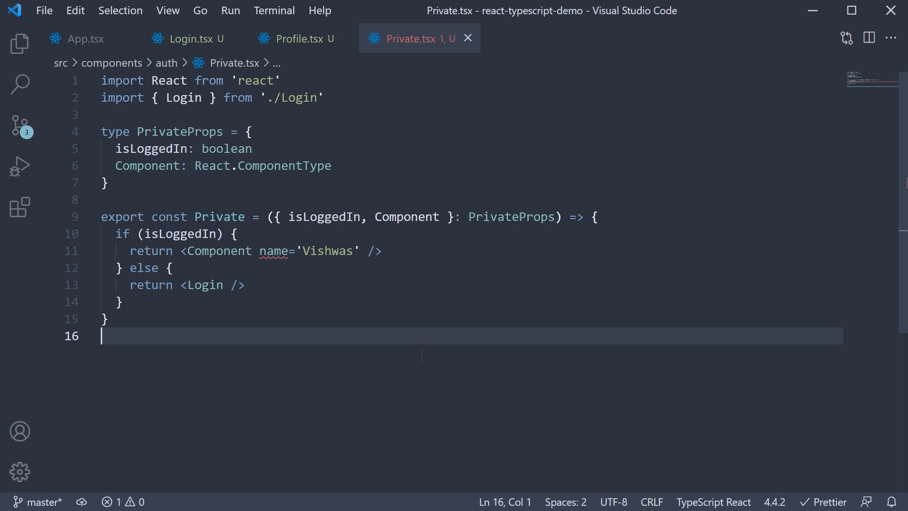
pyautogui.moveTo(277, 250)
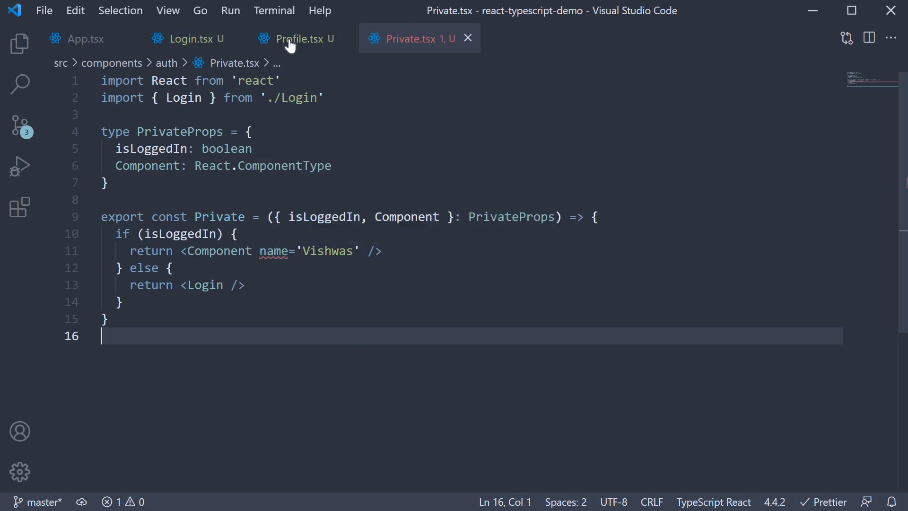
# Export ProfileProps from Profile.tsx and import { ProfileProps } from './Profile' in Private.tsx
pyautogui.click(295, 38)
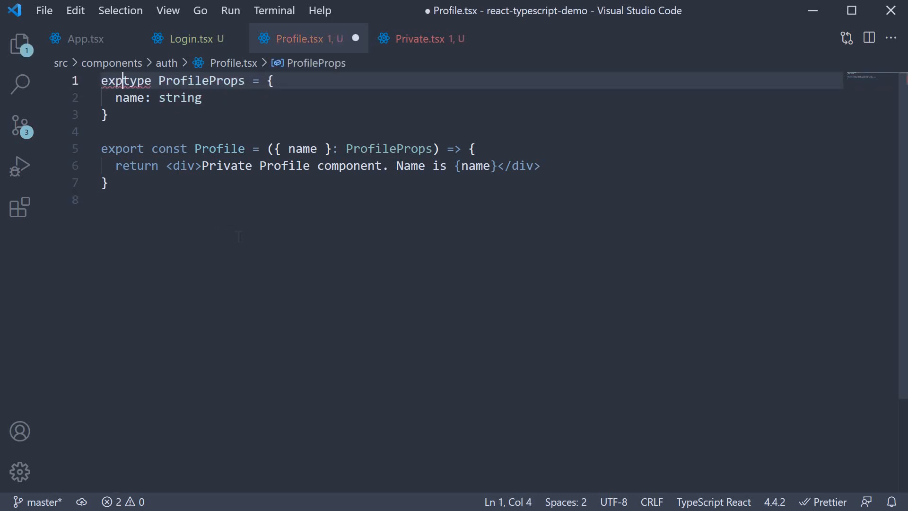
pyautogui.click(415, 38)
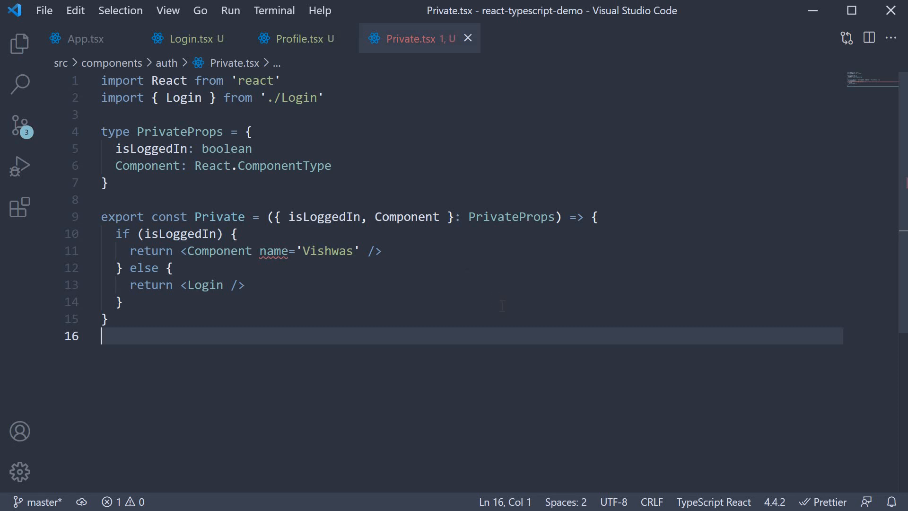
pyautogui.write("import { ProfileProps } from './Profile")
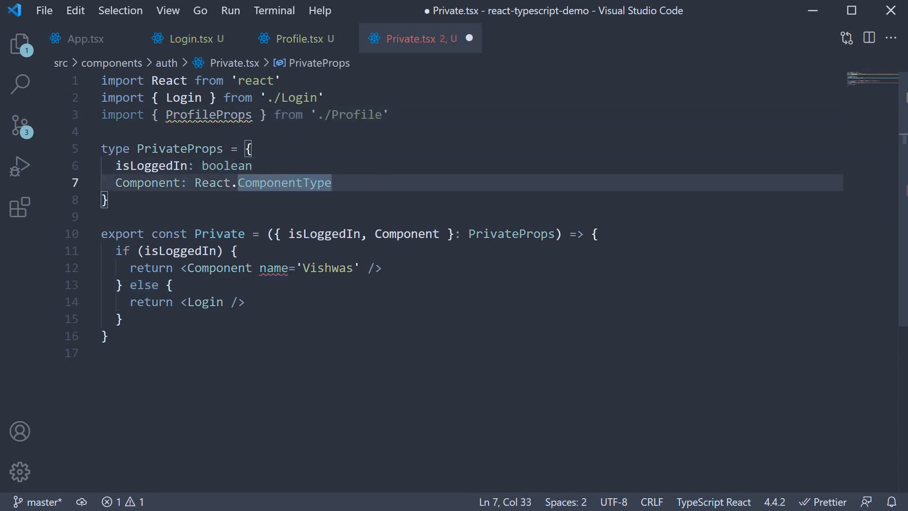
# Type Component as React.ComponentType<ProfileProps> and save Private.tsx with zero errors
pyautogui.write('<>')
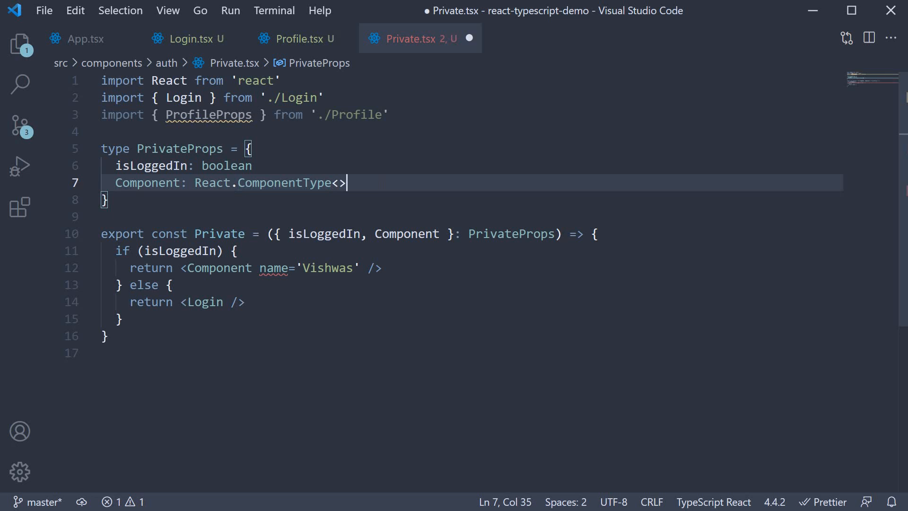
pyautogui.press('Backspace')
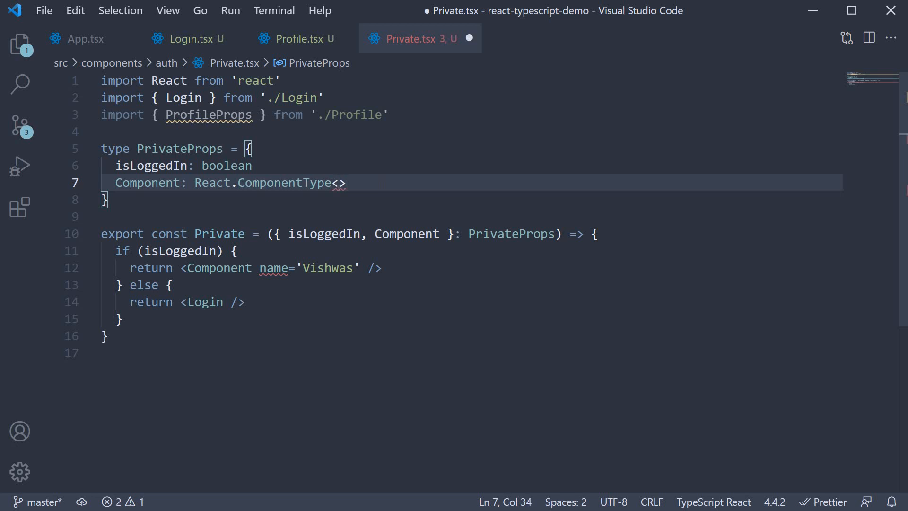
pyautogui.write('ProfileProps')
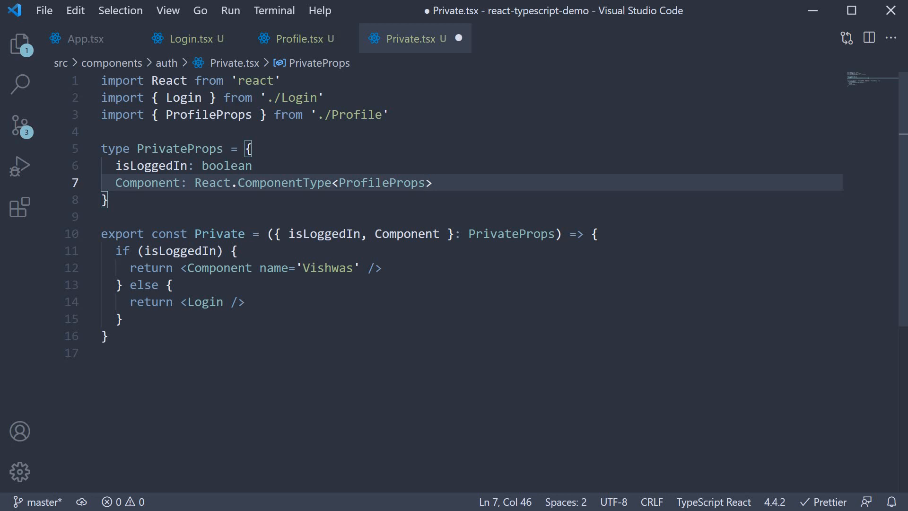
pyautogui.press('ctrl+s')
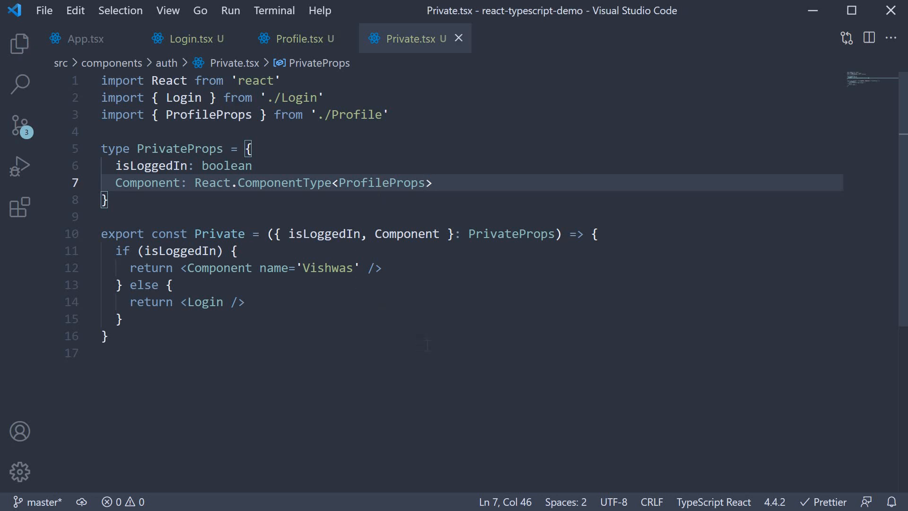
# Rename the prop to lowercase component, destructured as component: Component, save, and switch to App.tsx
pyautogui.write('component:')
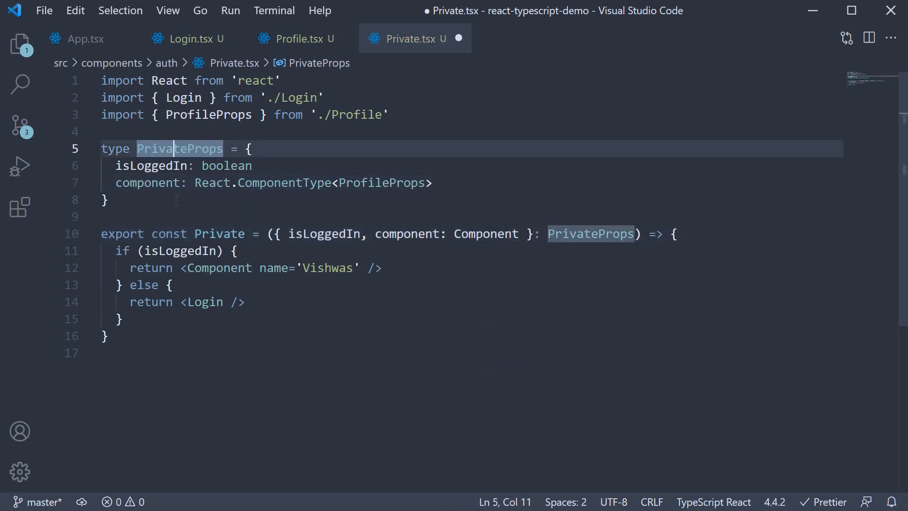
pyautogui.click(105, 200)
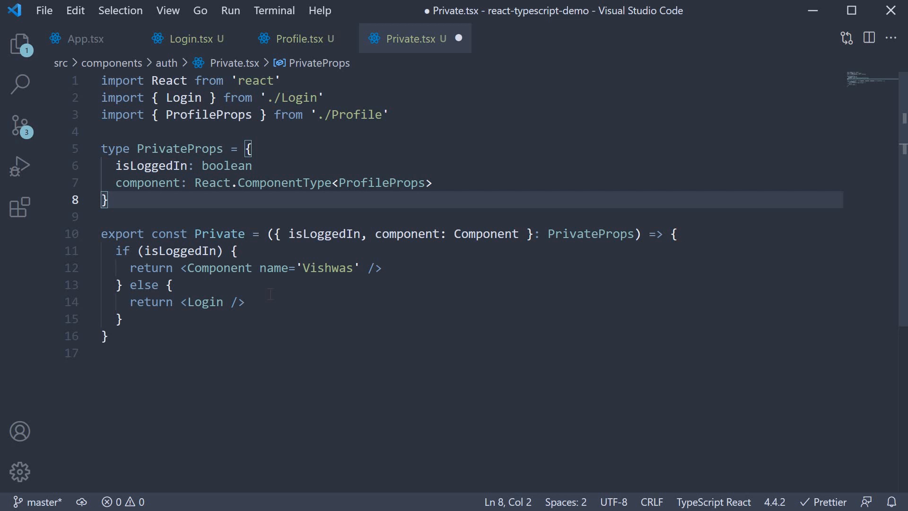
pyautogui.click(83, 38)
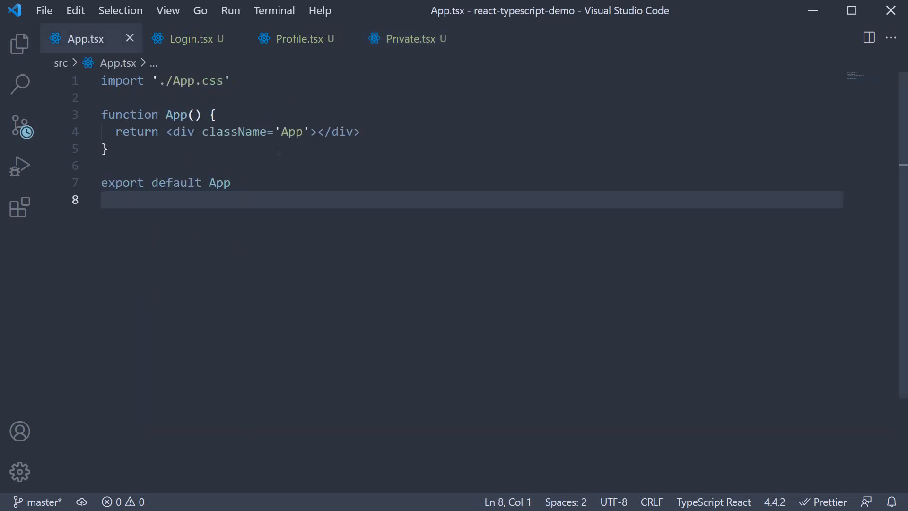
# Render <Private isLoggedIn={true} component={Profile} /> in App.tsx with auto-imports, save, and reopen Private.tsx
pyautogui.write('<Private />')
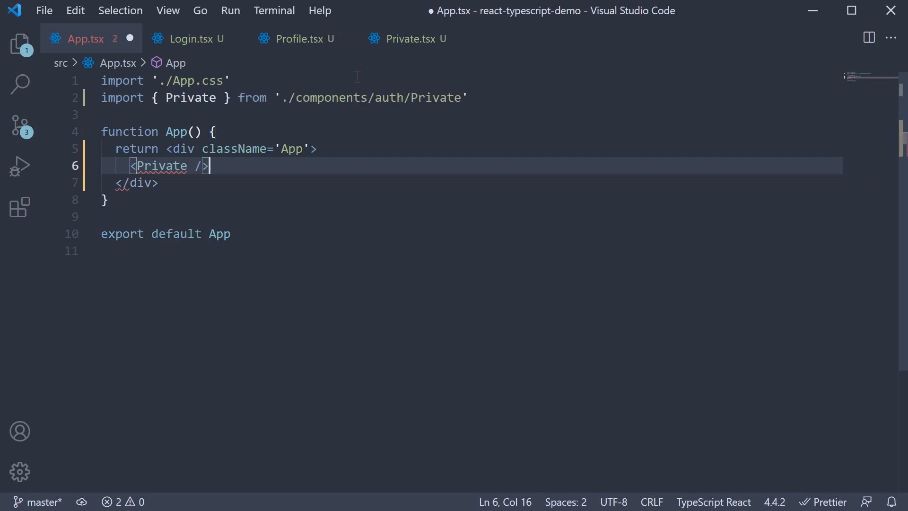
pyautogui.doubleClick(162, 167)
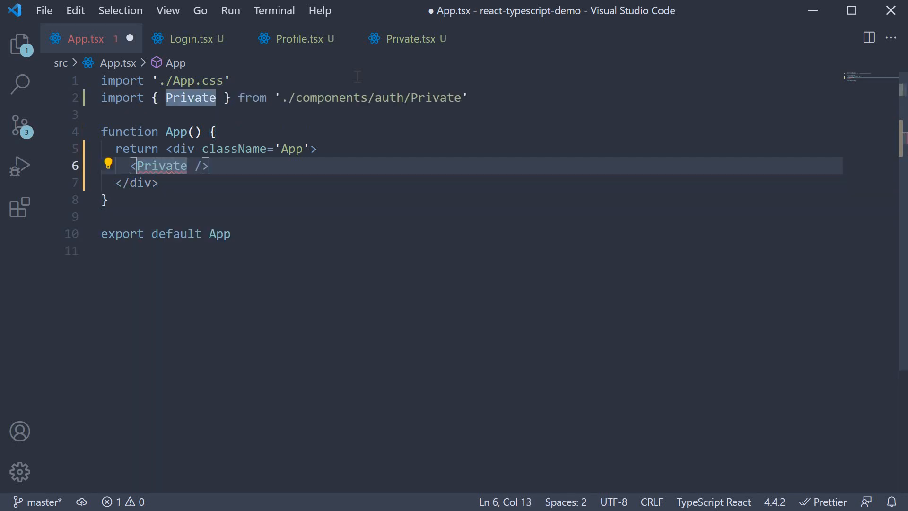
pyautogui.write('isLoggedIn')
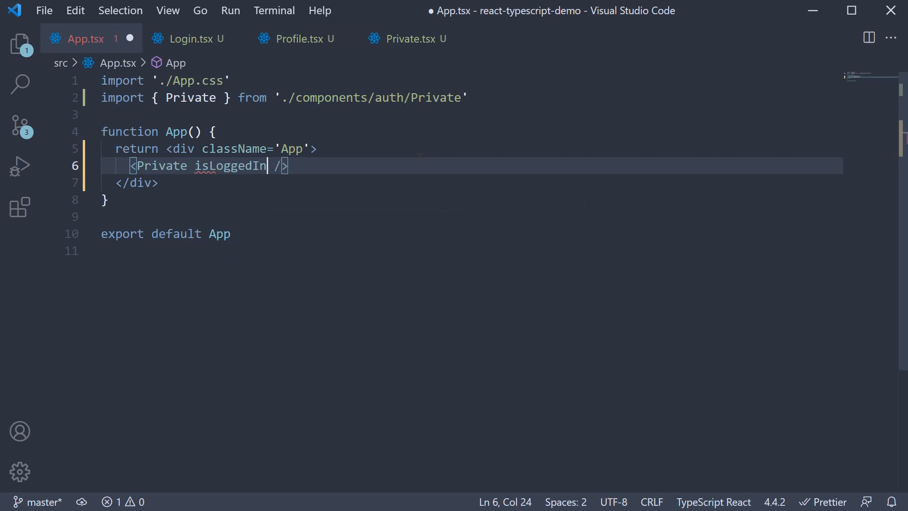
pyautogui.write('{true} component')
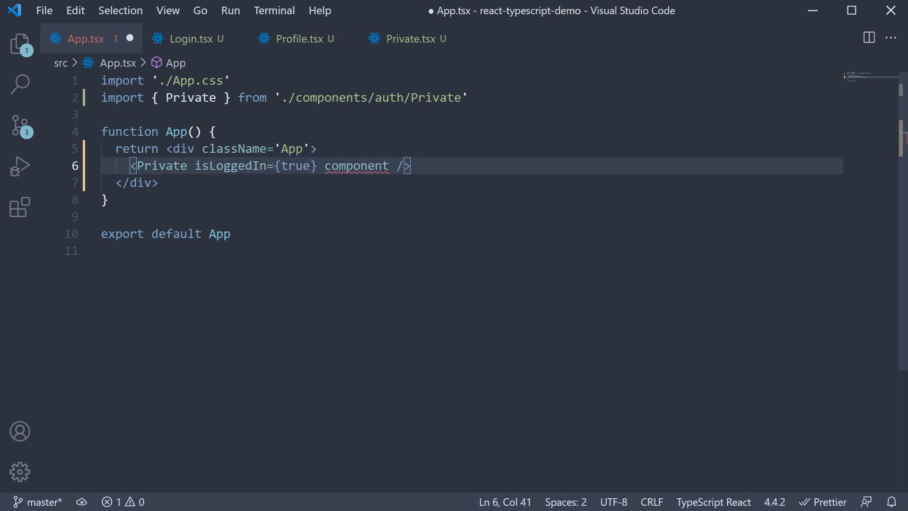
pyautogui.write('={}')
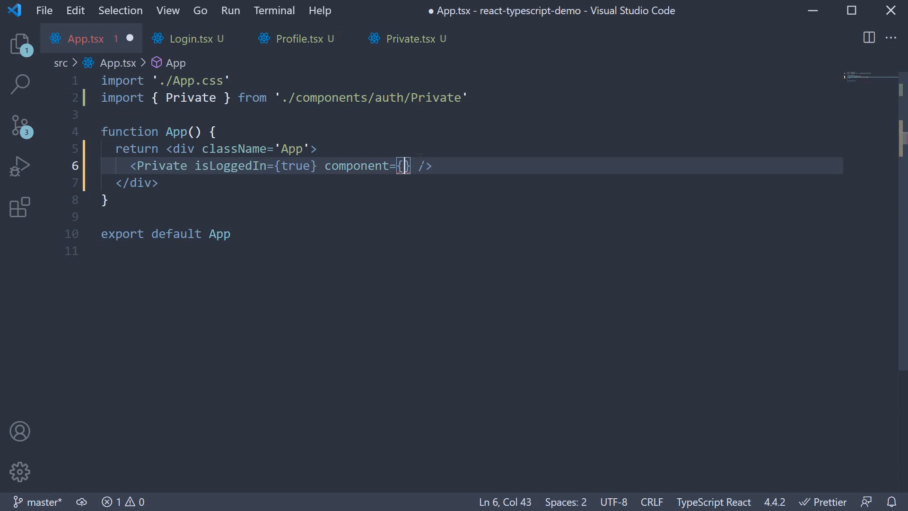
pyautogui.write('Profile')
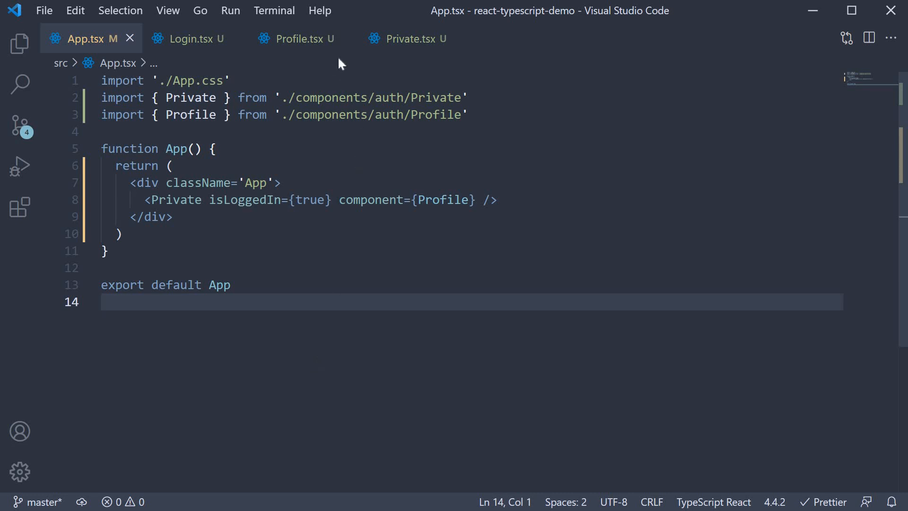
pyautogui.click(408, 38)
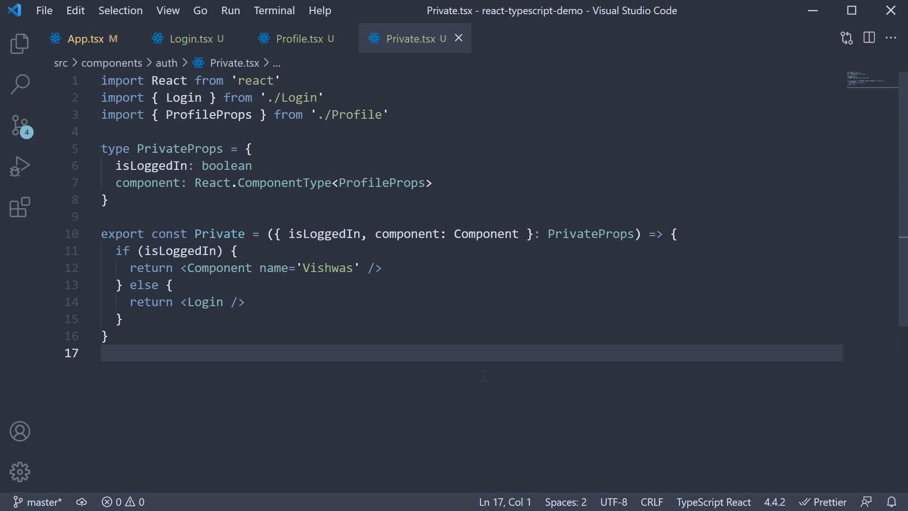